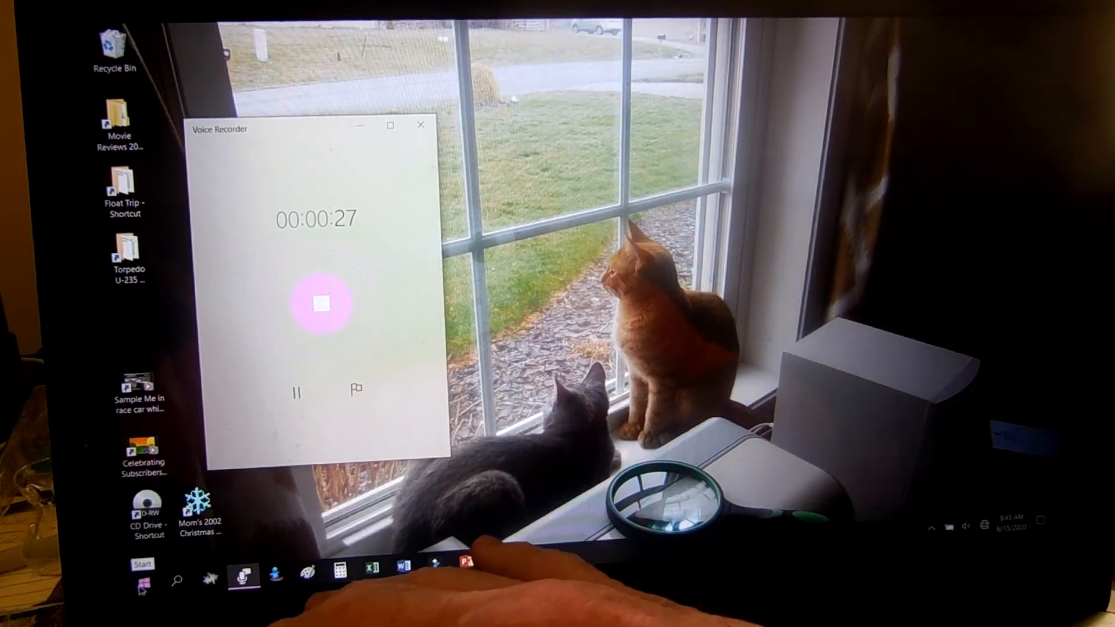
Search 'c' from Start and launch Control Panel showing all its items
{"action": "left_click", "coordinate": [176, 580]}
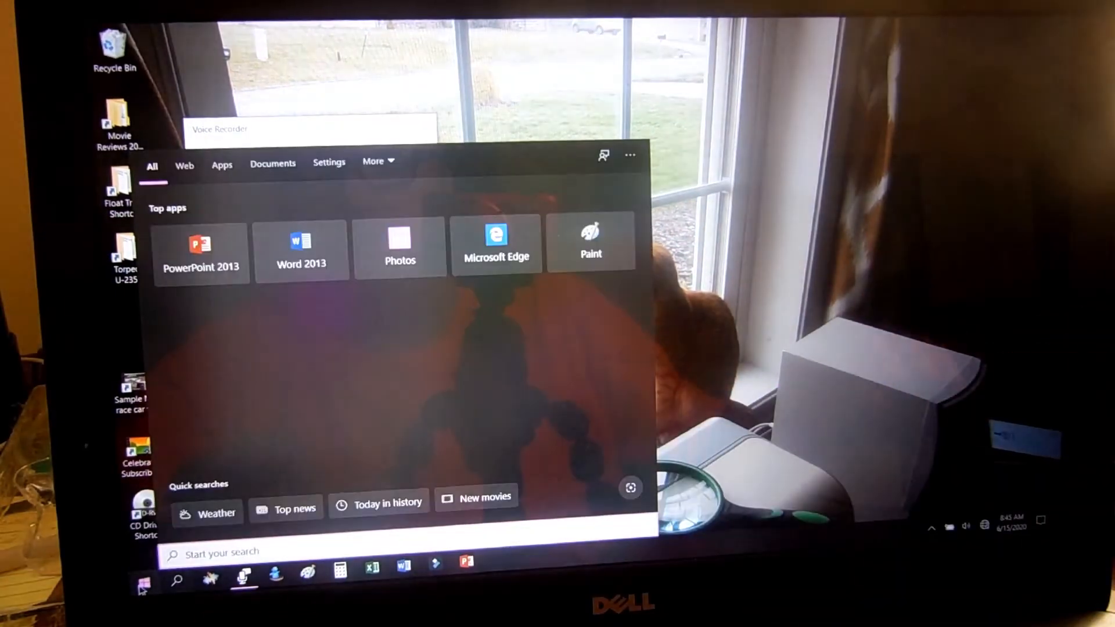
{"action": "type", "text": "c"}
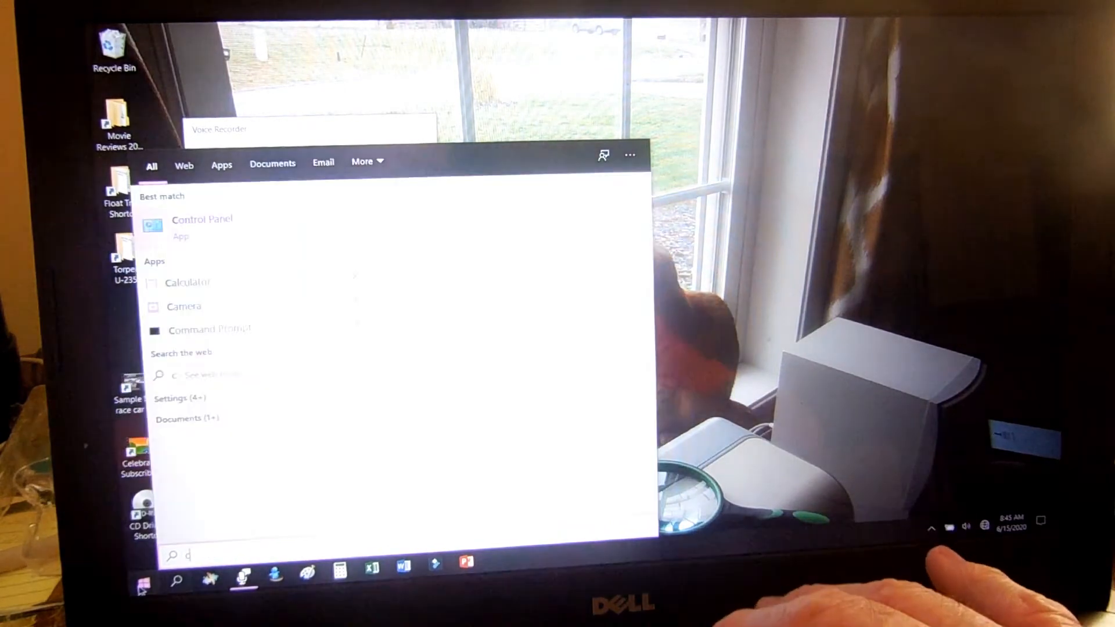
{"action": "left_click", "coordinate": [202, 224]}
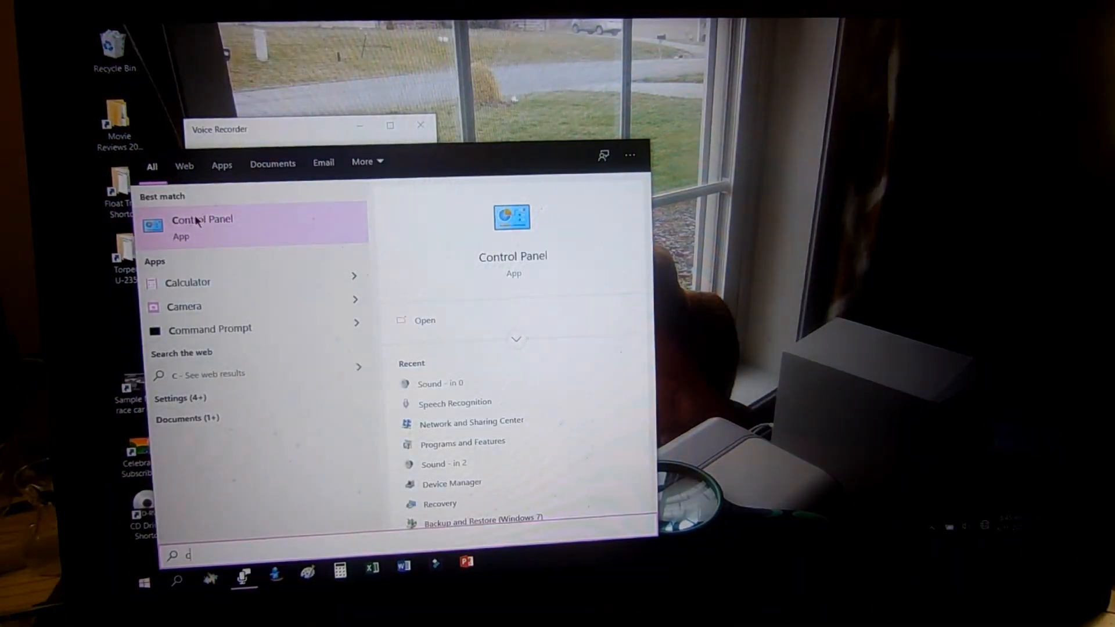
{"action": "left_click", "coordinate": [201, 220]}
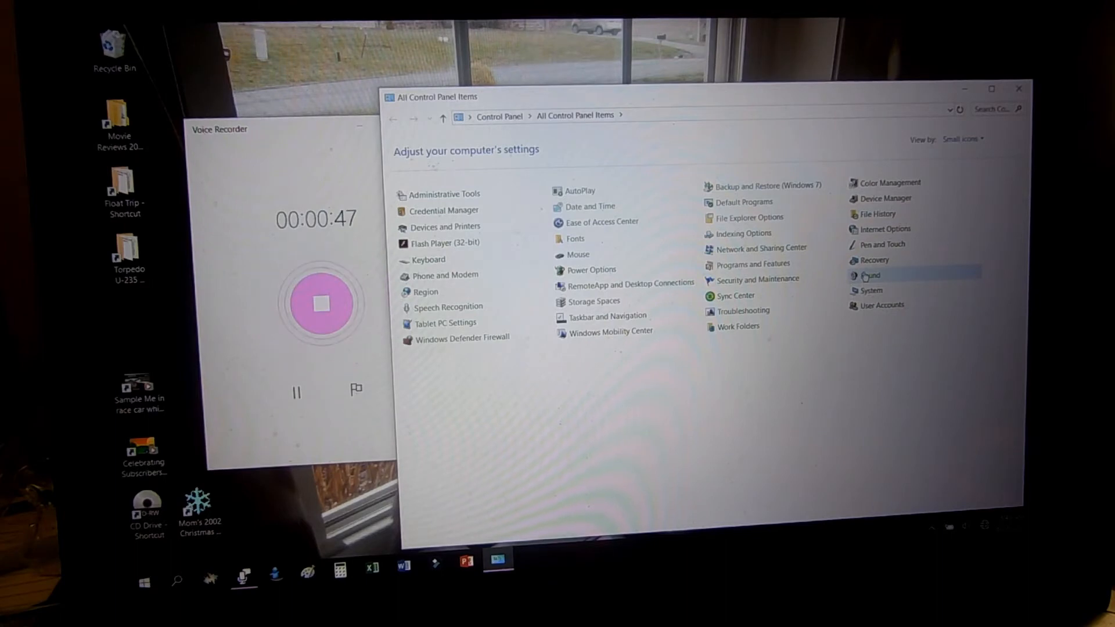
Go into Sound settings and show the Recording devices list
{"action": "left_click", "coordinate": [870, 275]}
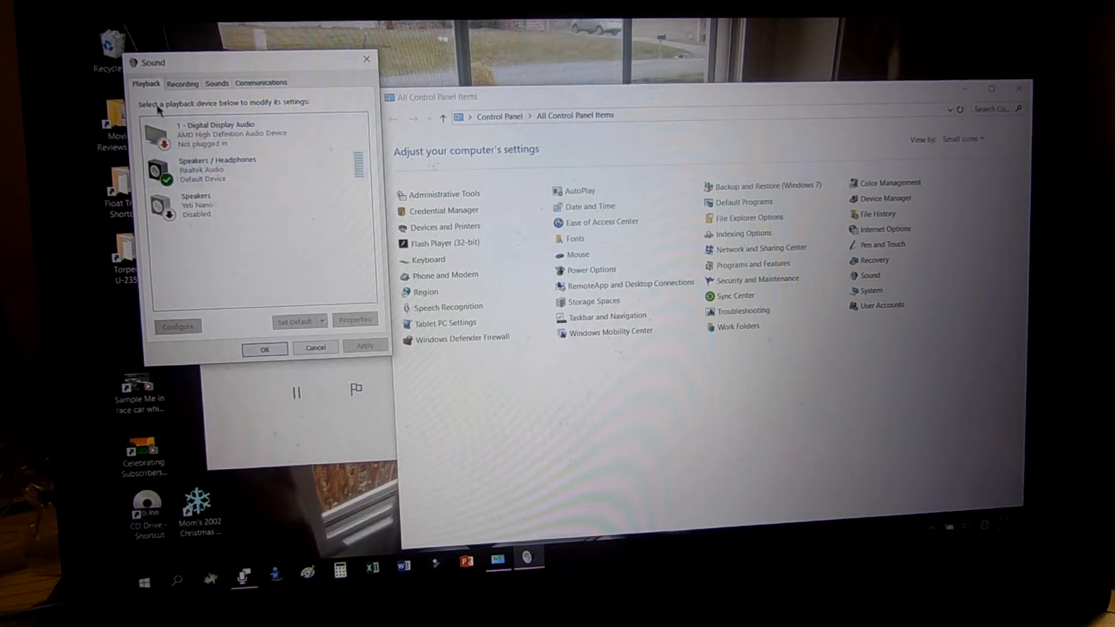
{"action": "left_click", "coordinate": [182, 83]}
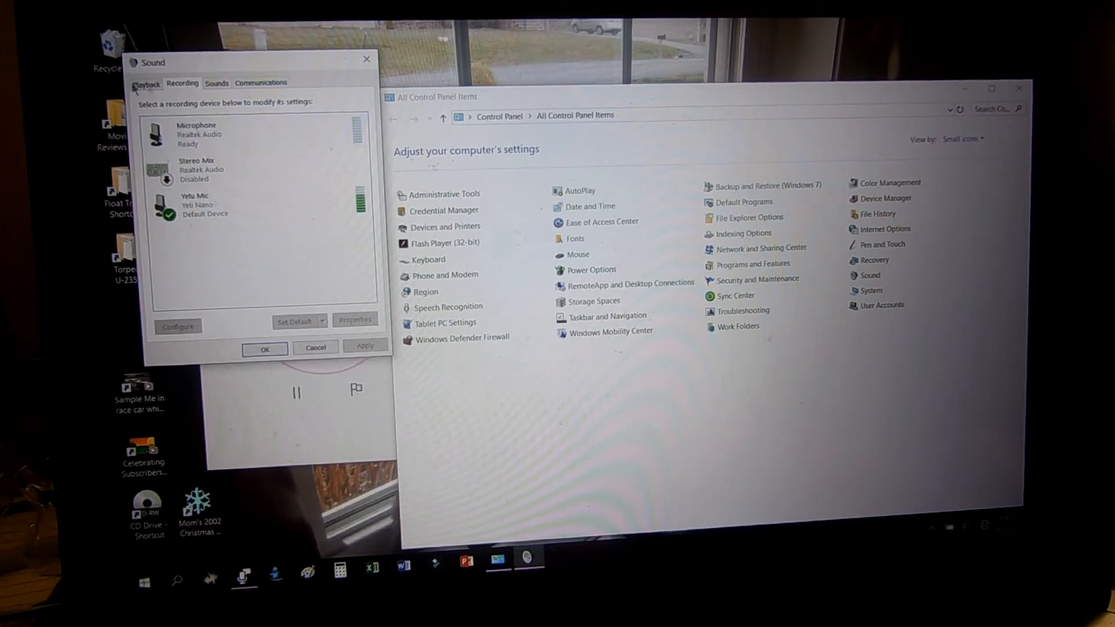
{"action": "left_click", "coordinate": [146, 83]}
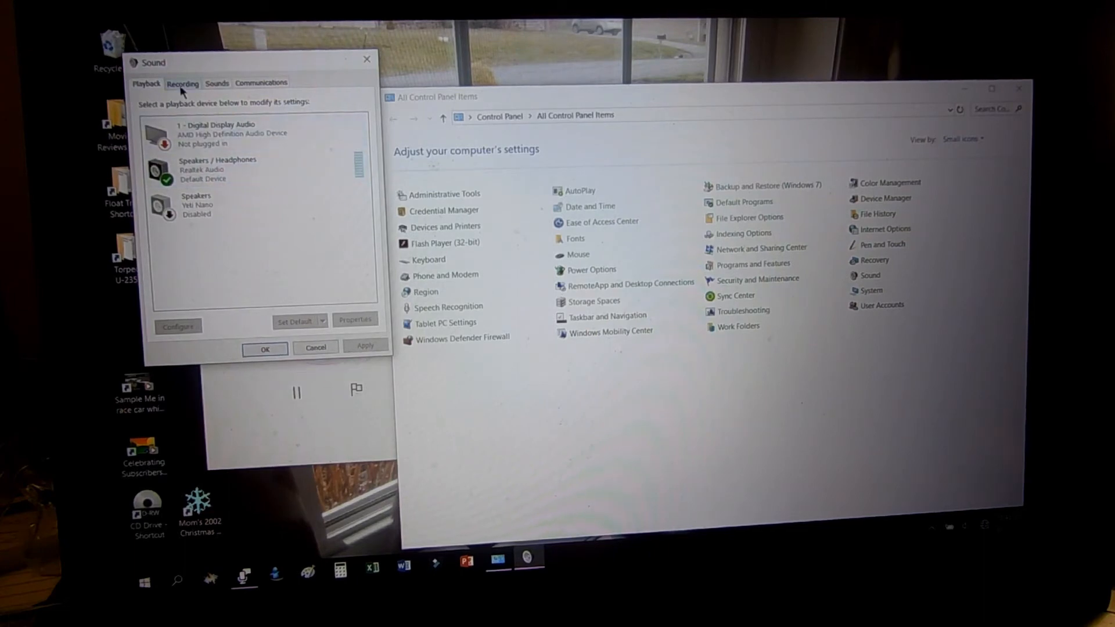
{"action": "left_click", "coordinate": [182, 82]}
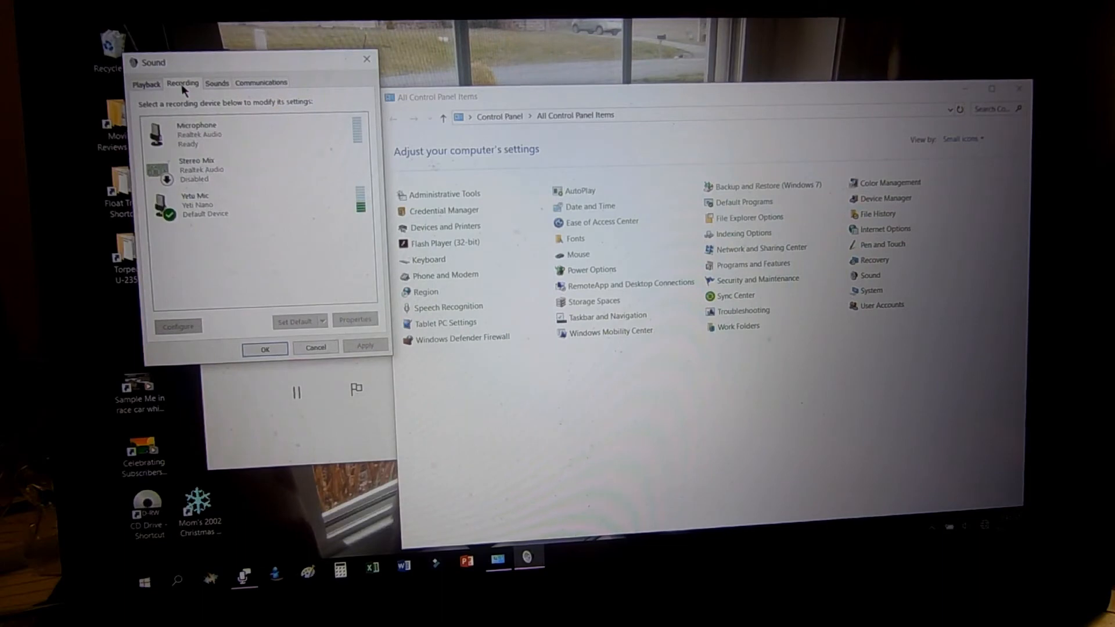
{"action": "left_click", "coordinate": [199, 204]}
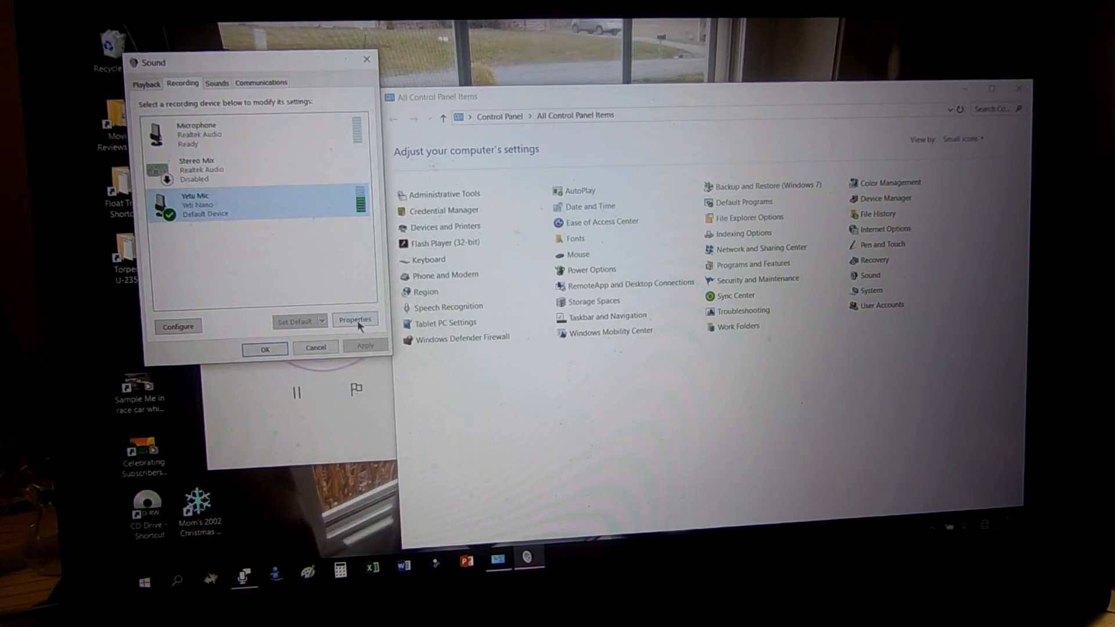
Bring up Yeti Mic's properties on its Levels page, microphone at 80
{"action": "left_click", "coordinate": [355, 320]}
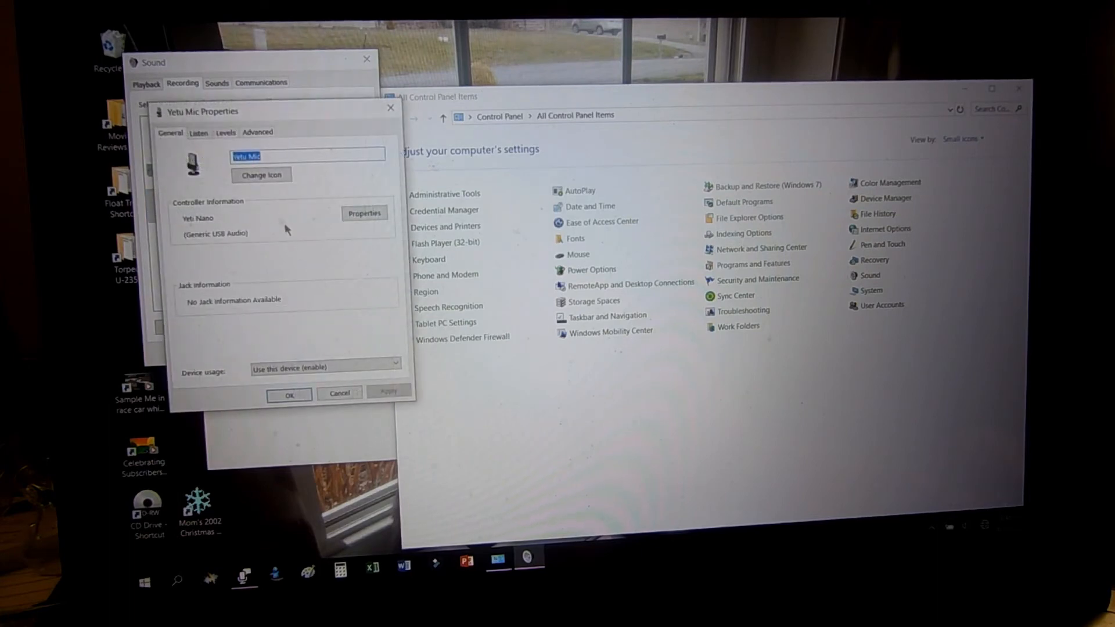
{"action": "mouse_move", "coordinate": [251, 198]}
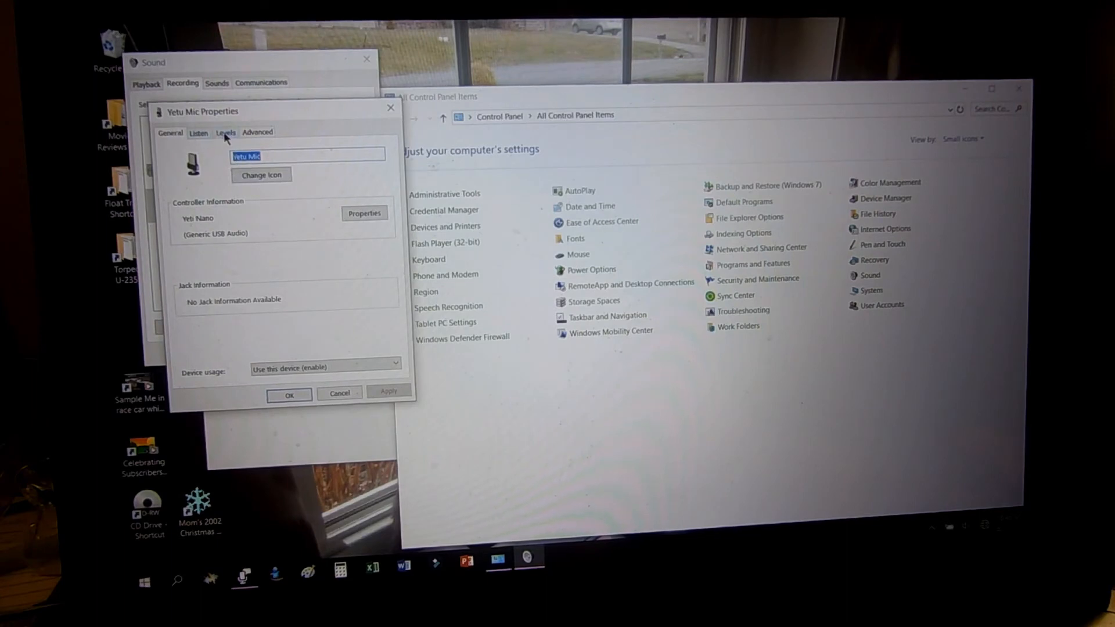
{"action": "left_click", "coordinate": [226, 133]}
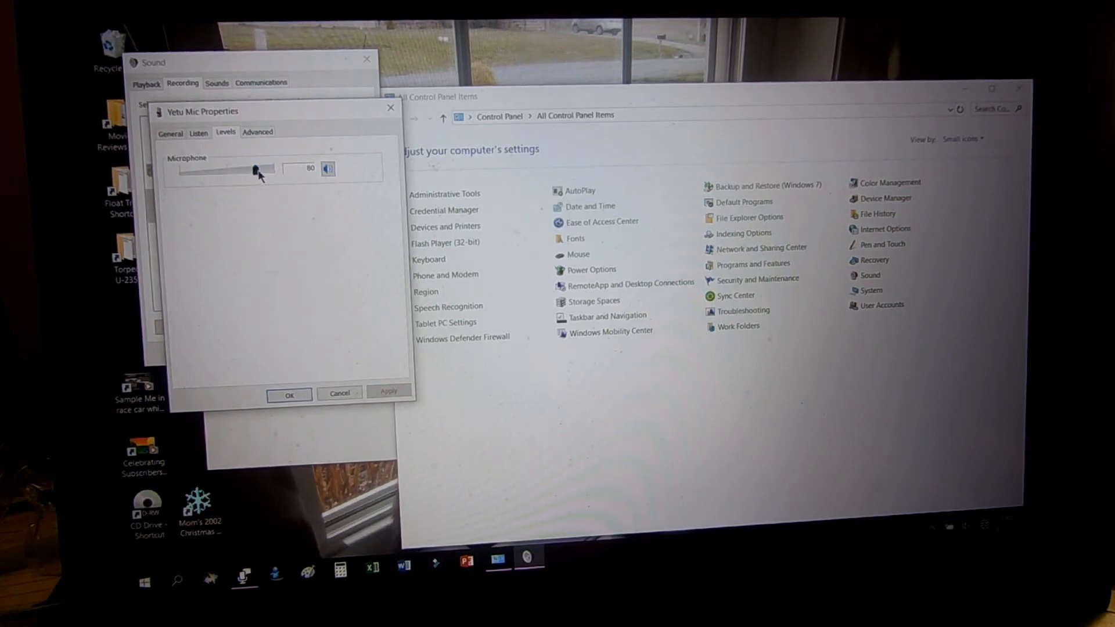
Leave the Yeti Mic microphone level at 80 and close its properties
{"action": "left_click_drag", "start_coordinate": [255, 170], "coordinate": [249, 170]}
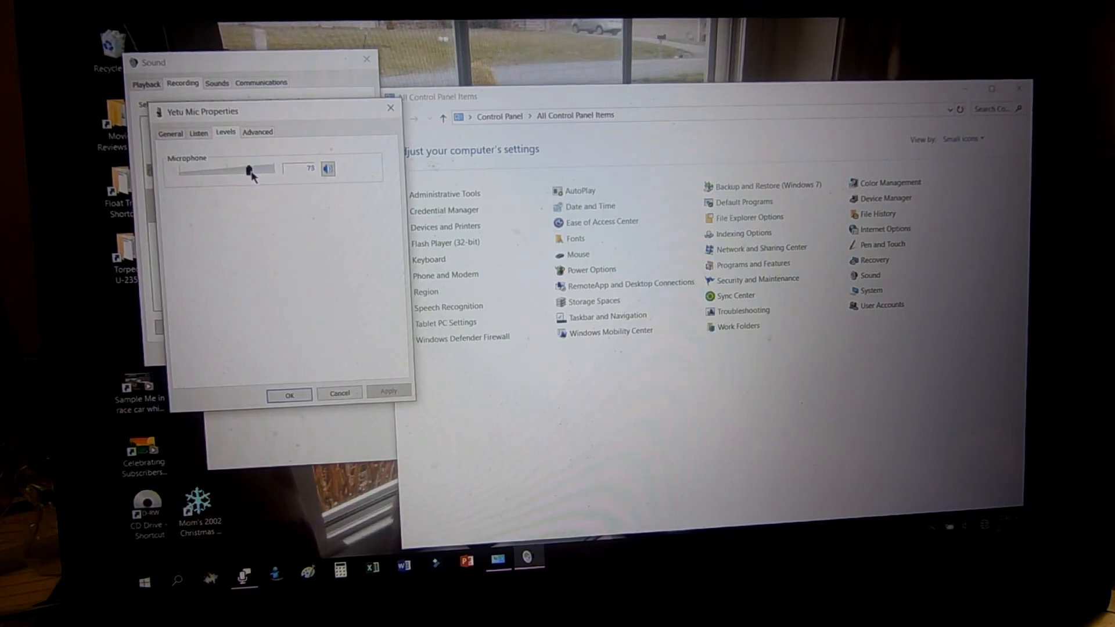
{"action": "left_click_drag", "start_coordinate": [249, 170], "coordinate": [254, 169]}
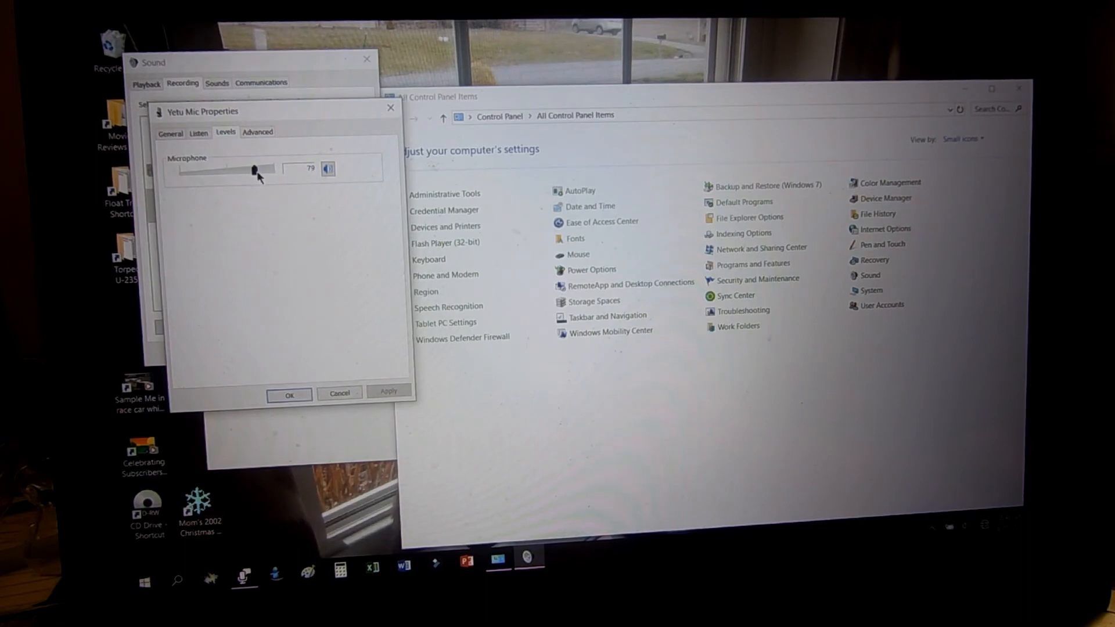
{"action": "left_click_drag", "start_coordinate": [254, 169], "coordinate": [256, 170]}
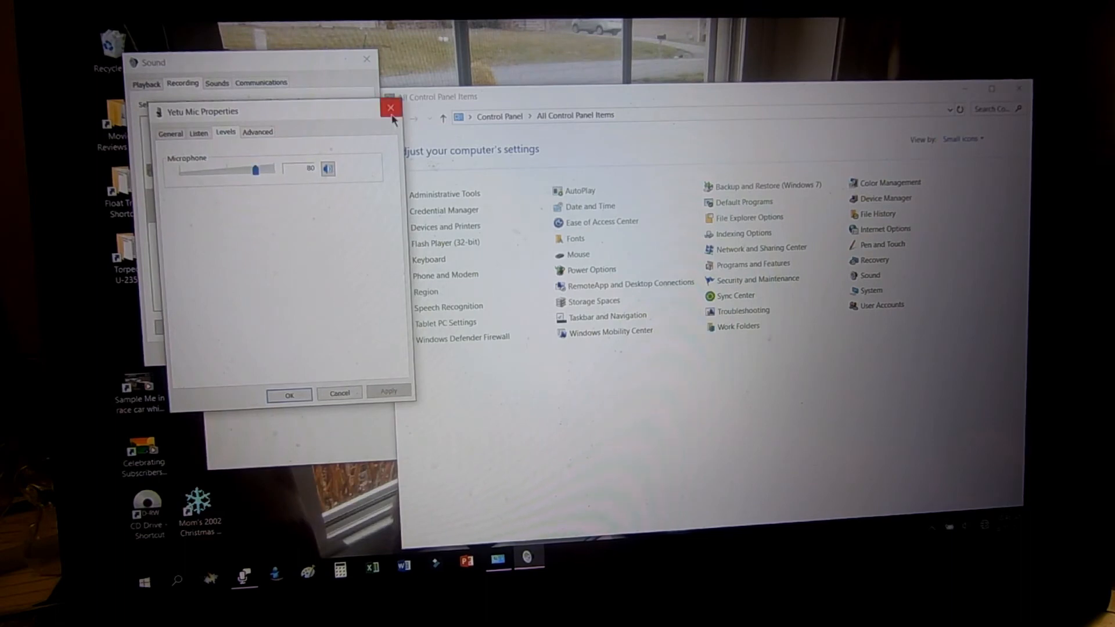
{"action": "left_click", "coordinate": [391, 107]}
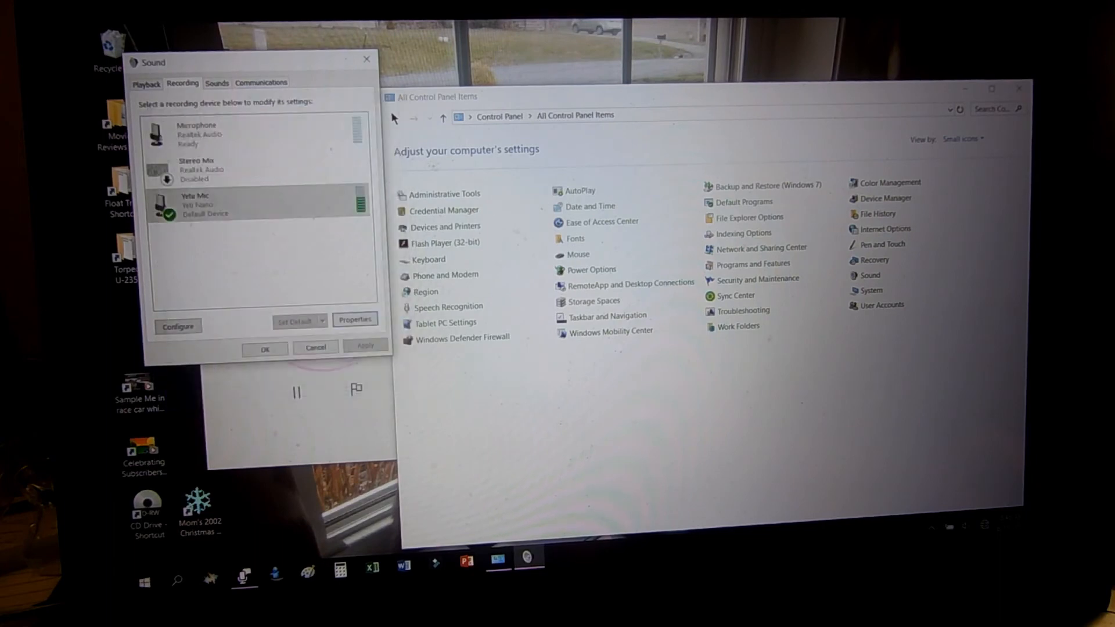